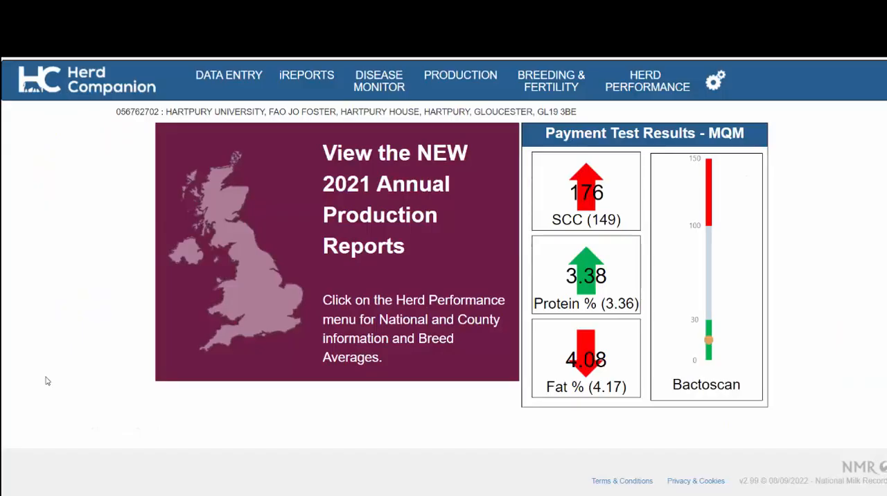
pyautogui.moveTo(103, 181)
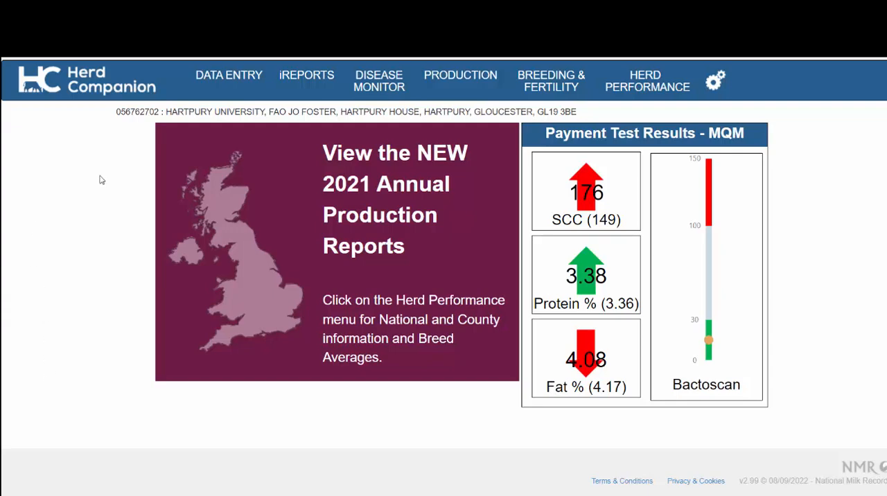
# - Go to the Herd Data Files page from the Herd Companion menu
pyautogui.click(648, 81)
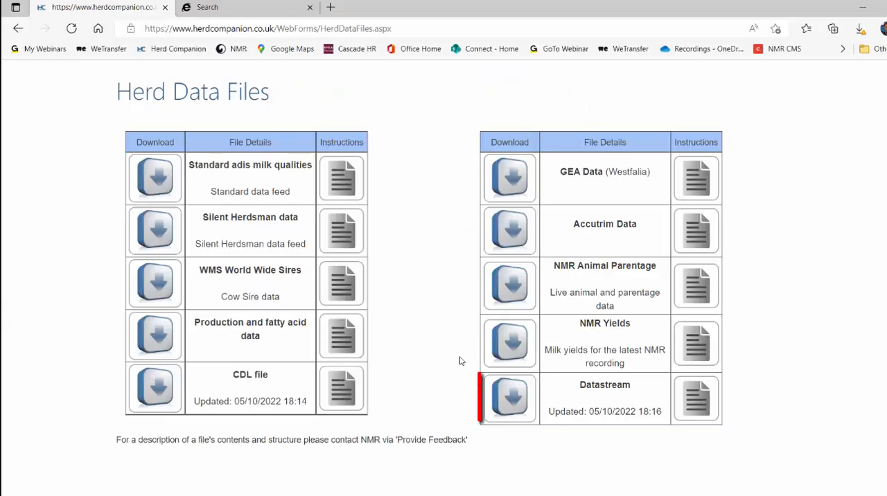
pyautogui.moveTo(510, 397)
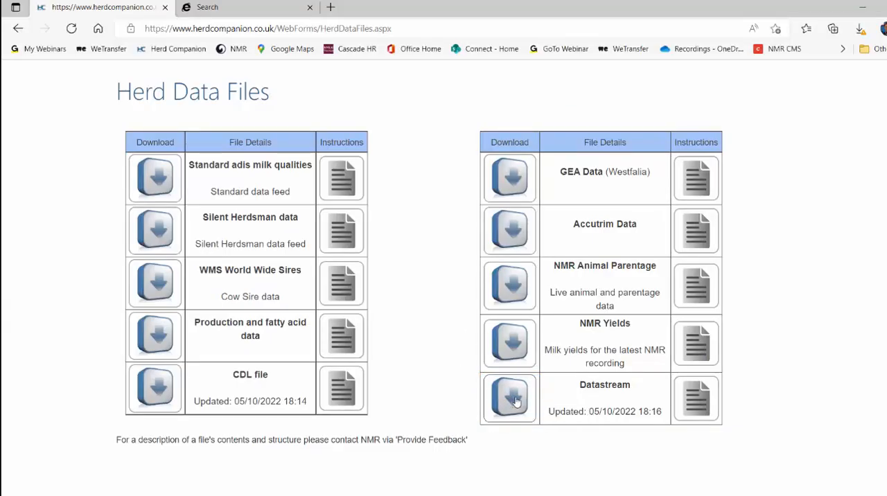
# - Request the Datastream file download from the Herd Data Files list
pyautogui.click(510, 397)
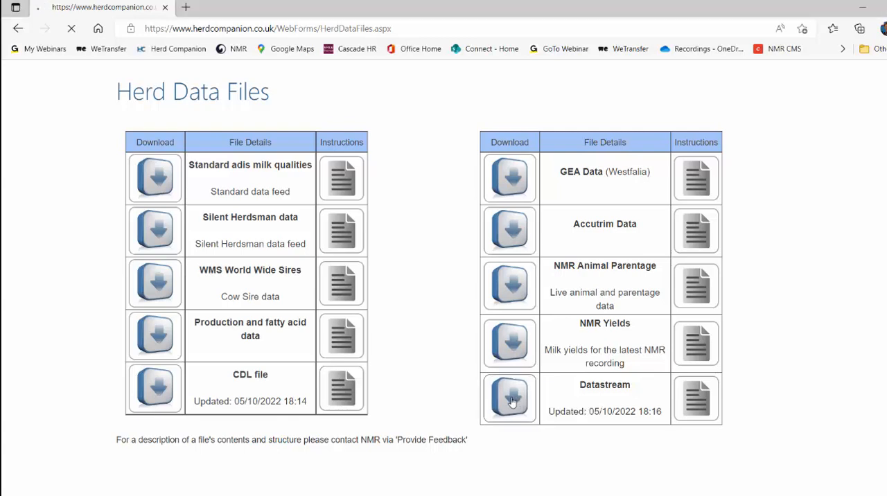
# - Keep the downloaded DSMember.exe despite Edge's uncommon-download warning
pyautogui.click(511, 397)
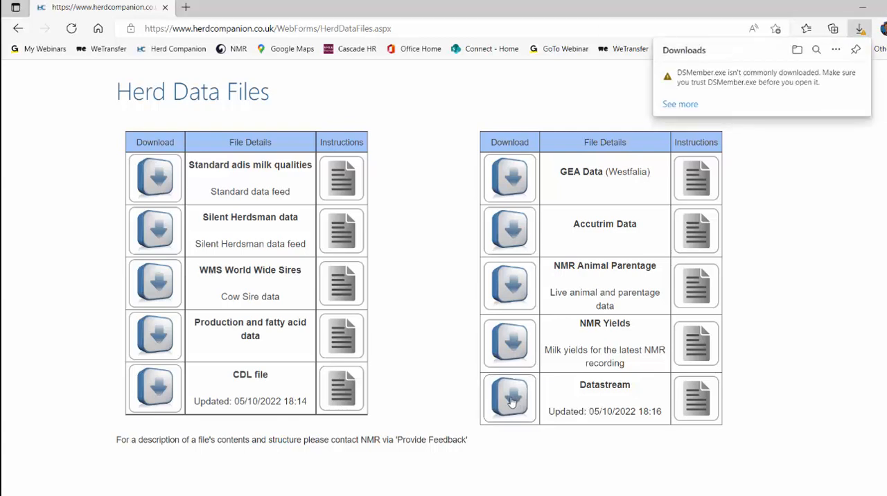
pyautogui.moveTo(803, 110)
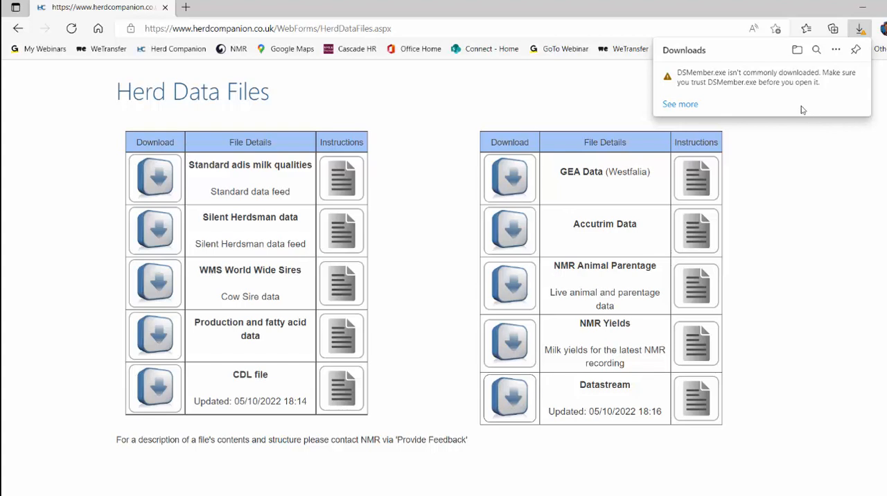
pyautogui.moveTo(776, 100)
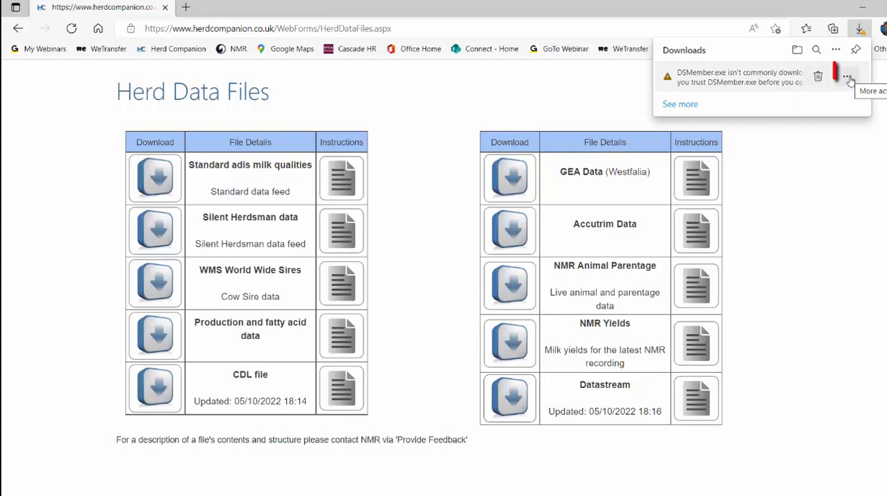
pyautogui.click(848, 77)
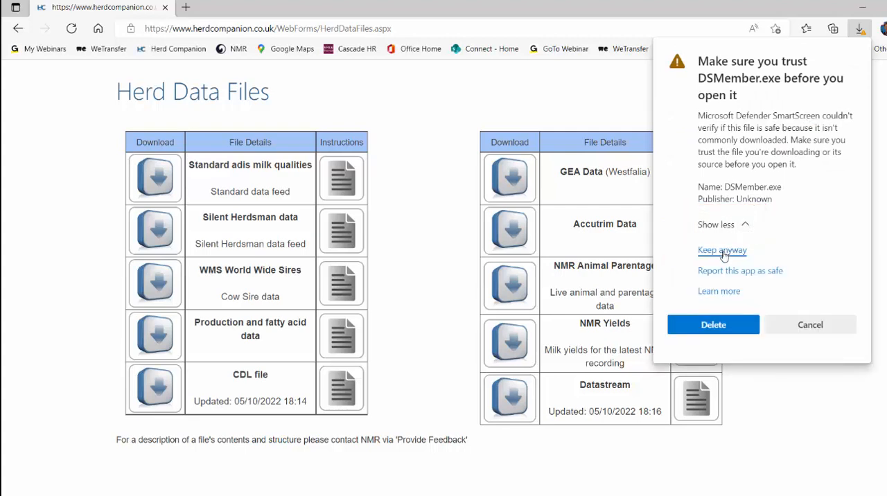
pyautogui.click(722, 249)
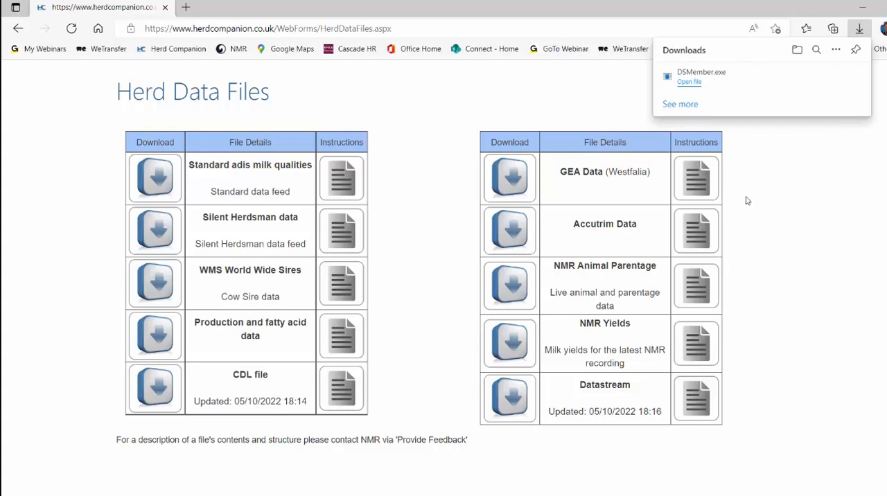
pyautogui.moveTo(763, 213)
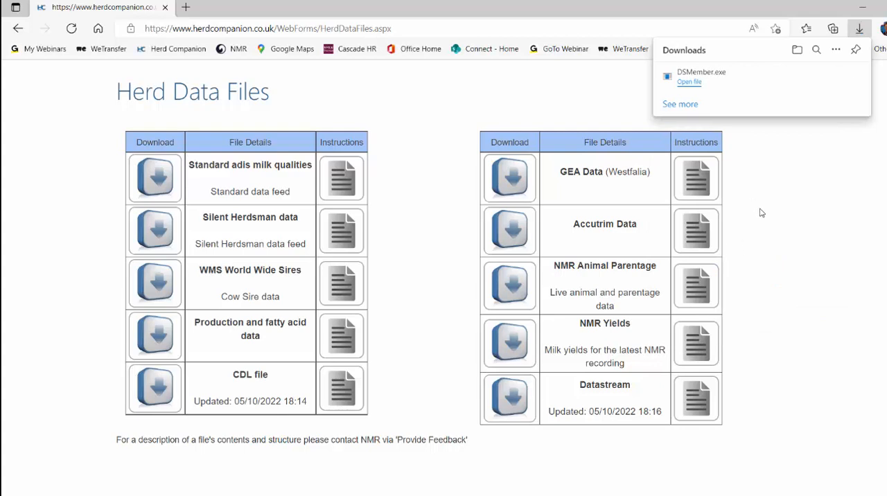
pyautogui.moveTo(768, 216)
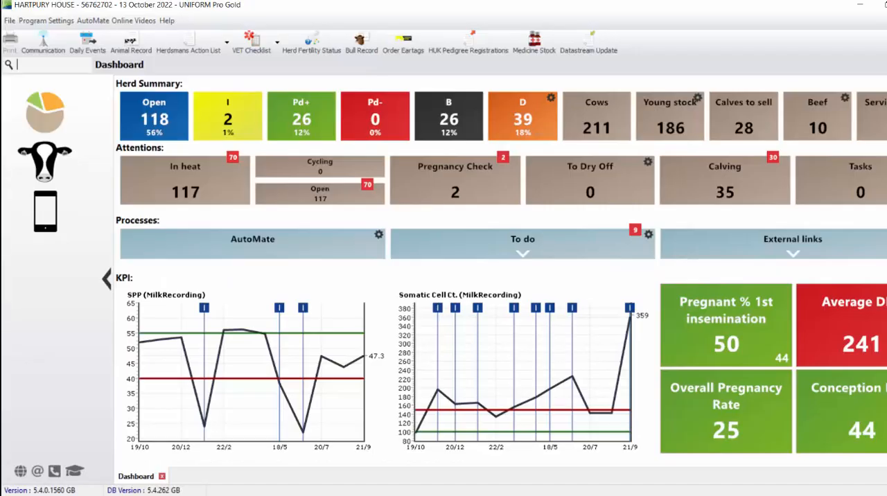
pyautogui.moveTo(218, 277)
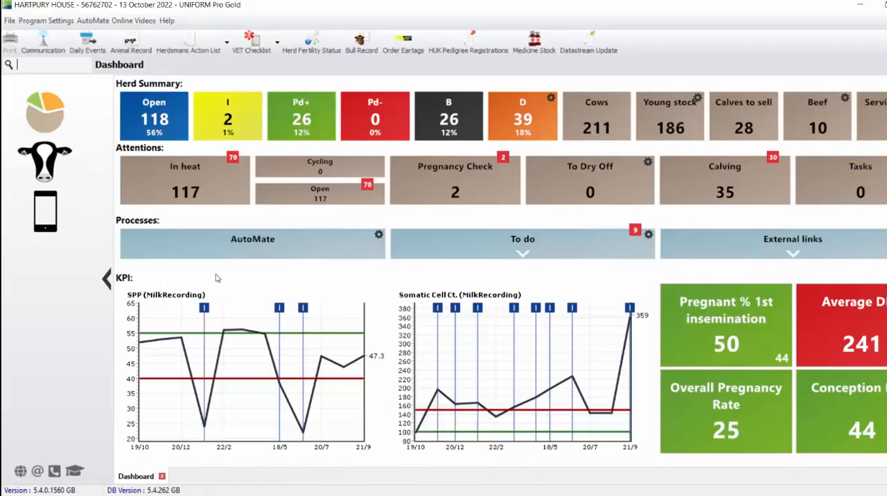
# - Launch Datastream Update via Management and 12. Links
pyautogui.click(44, 162)
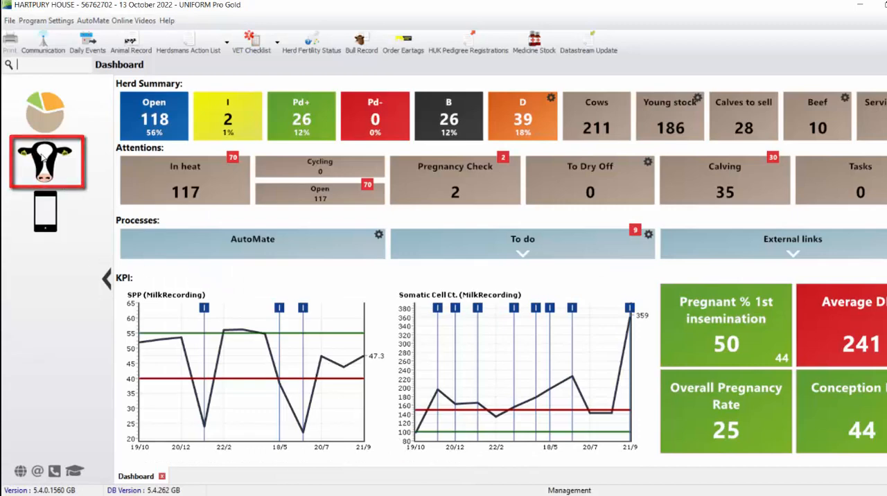
pyautogui.click(44, 159)
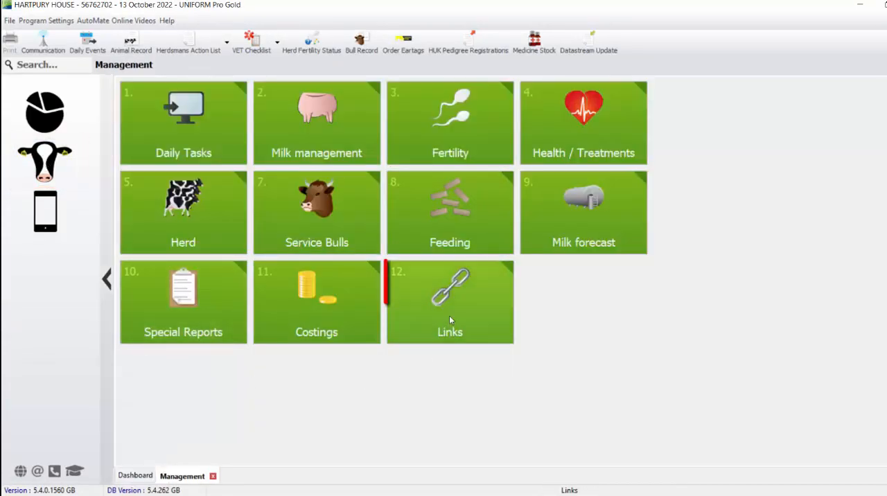
pyautogui.click(449, 301)
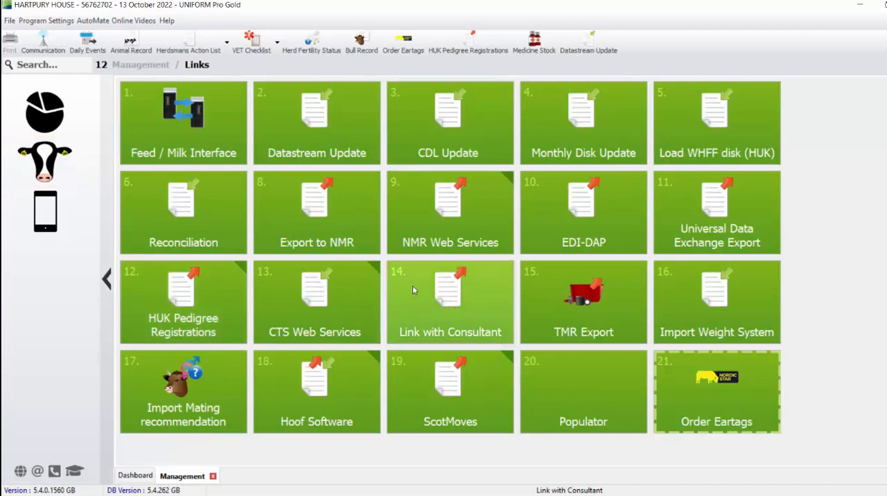
pyautogui.moveTo(317, 122)
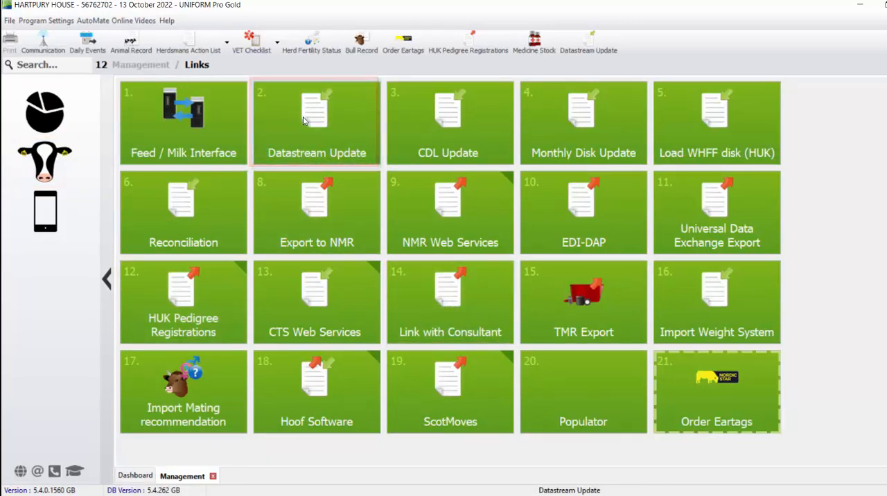
pyautogui.doubleClick(316, 122)
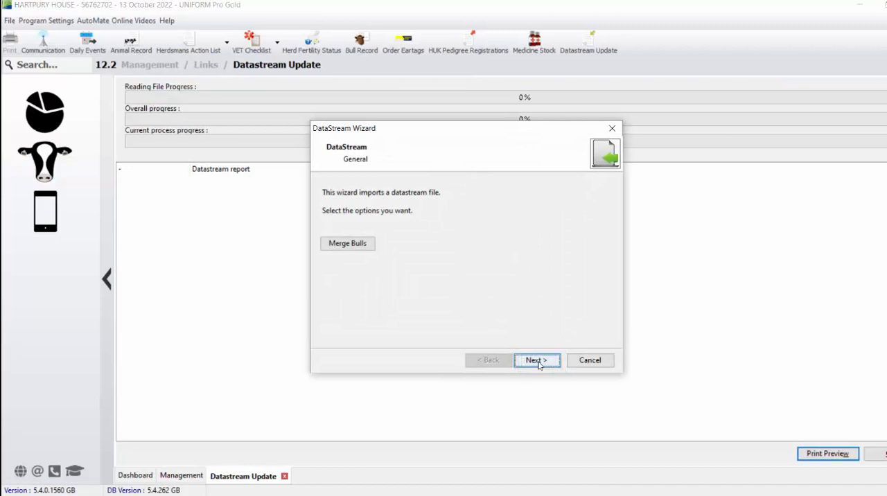
# - Choose DSMember.exe from Downloads as the Datastream import file
pyautogui.click(536, 360)
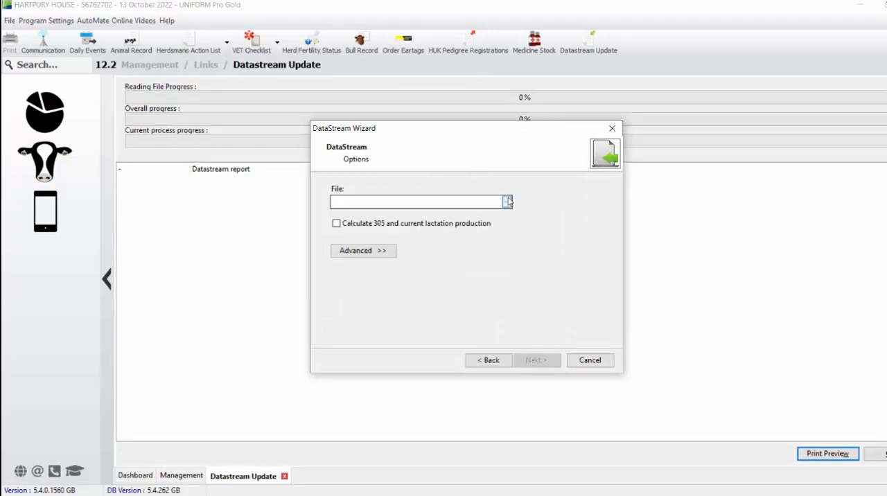
pyautogui.click(507, 202)
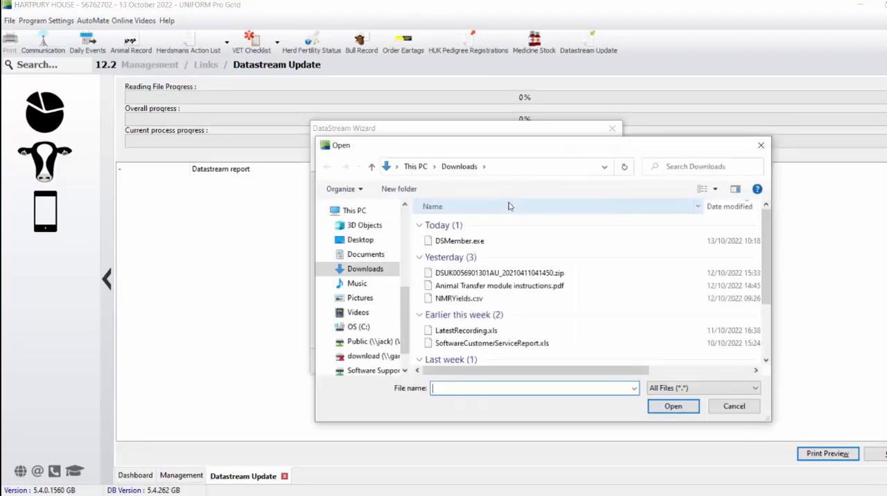
pyautogui.click(460, 242)
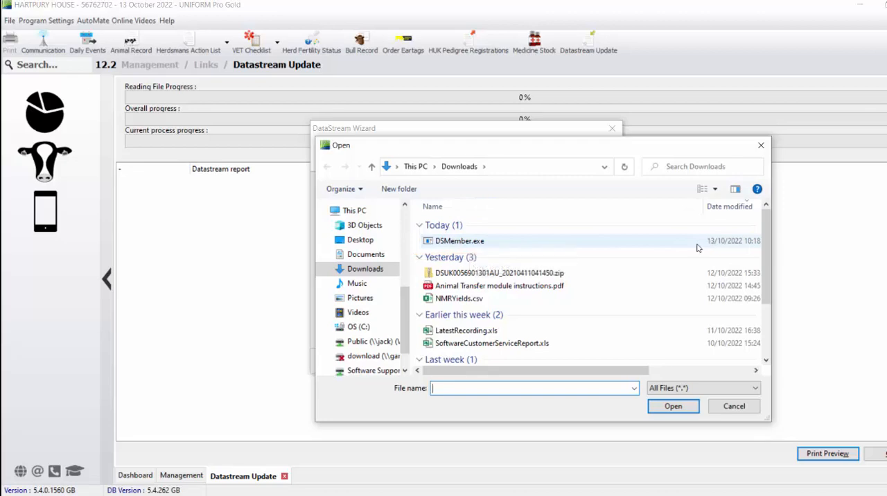
pyautogui.click(461, 241)
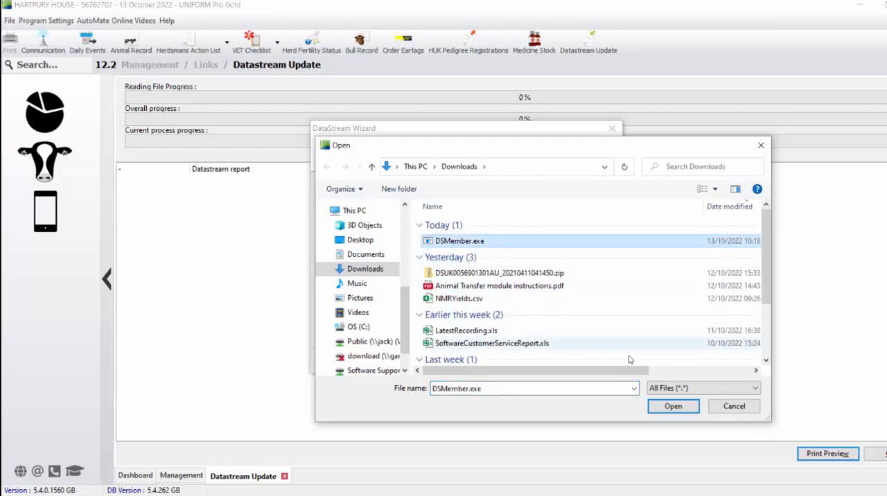
pyautogui.click(673, 406)
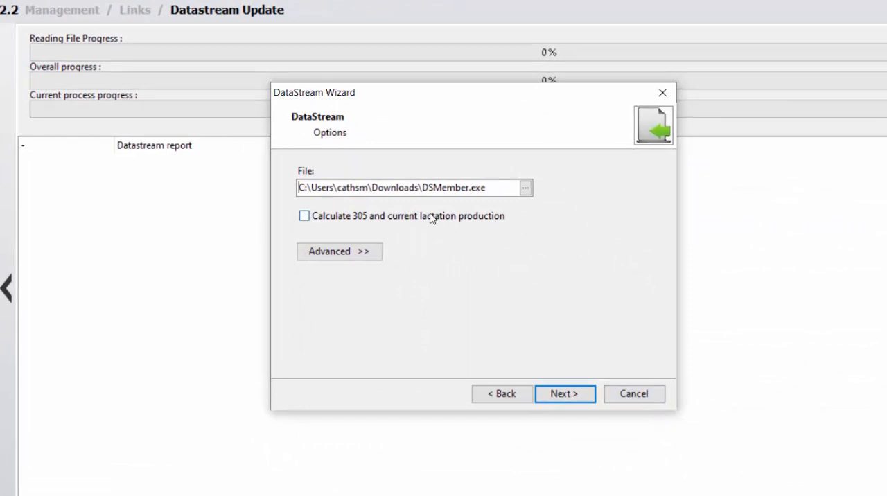
# - Enable 305 and current lactation production calculation and finish the import
pyautogui.click(303, 216)
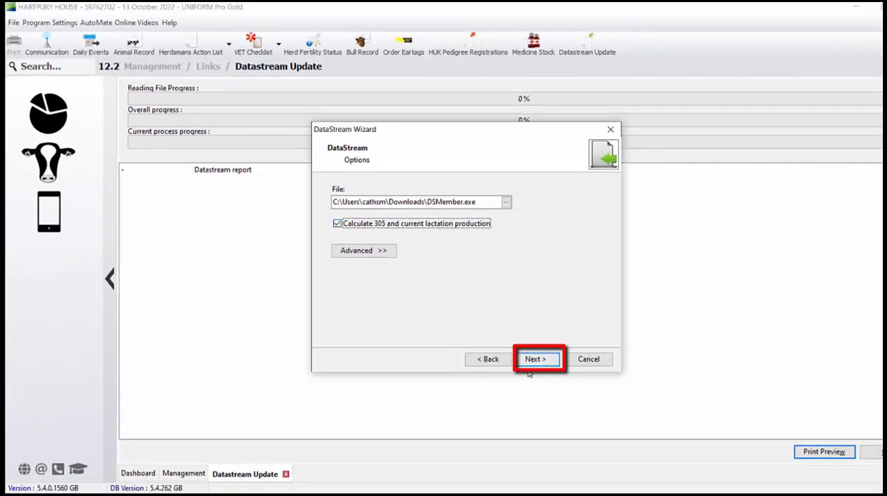
pyautogui.click(536, 359)
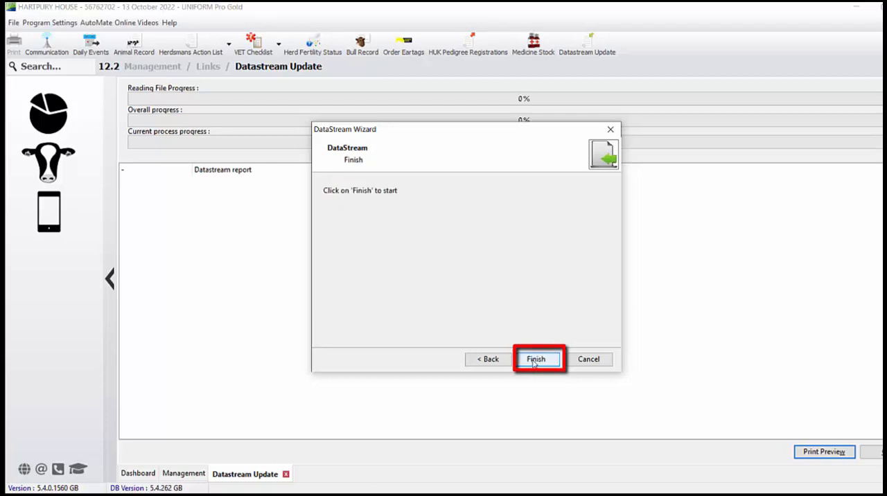
pyautogui.click(535, 360)
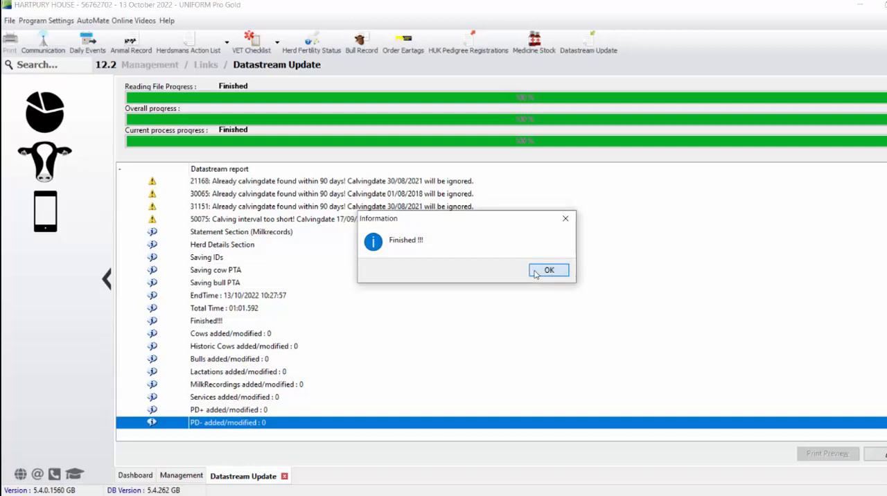
# - Acknowledge the Finished message, leaving the Datastream import report showing
pyautogui.click(549, 270)
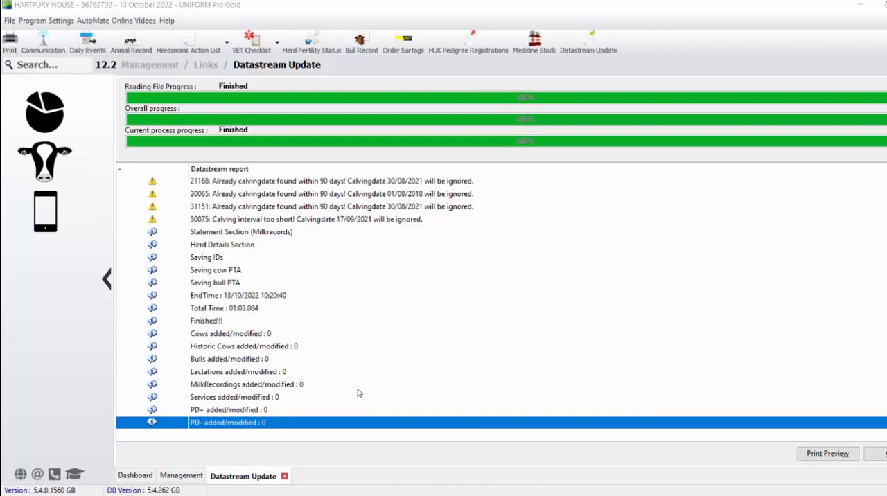
pyautogui.moveTo(358, 408)
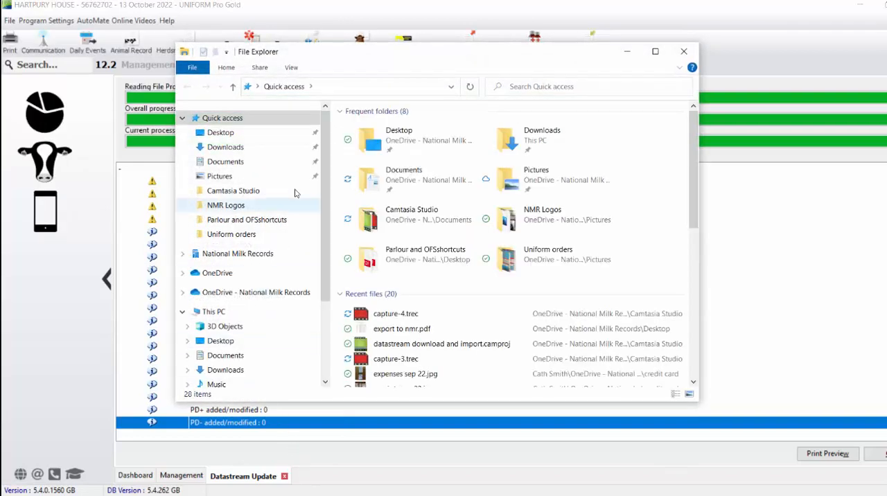
# - Delete DSMember.exe from Downloads and close the File Explorer window
pyautogui.click(225, 147)
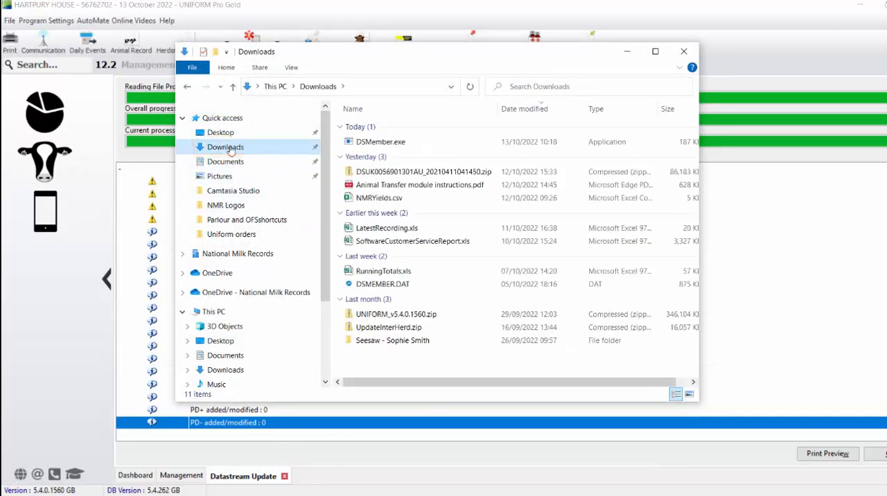
pyautogui.click(380, 141)
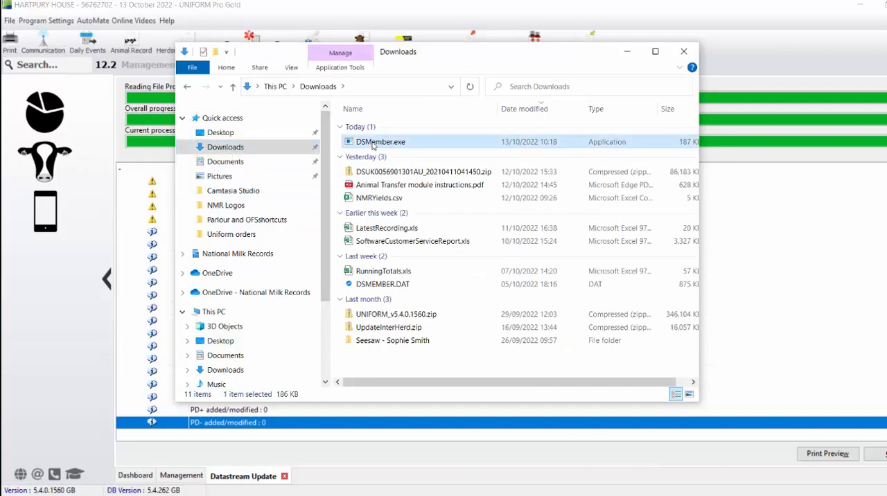
pyautogui.click(380, 142)
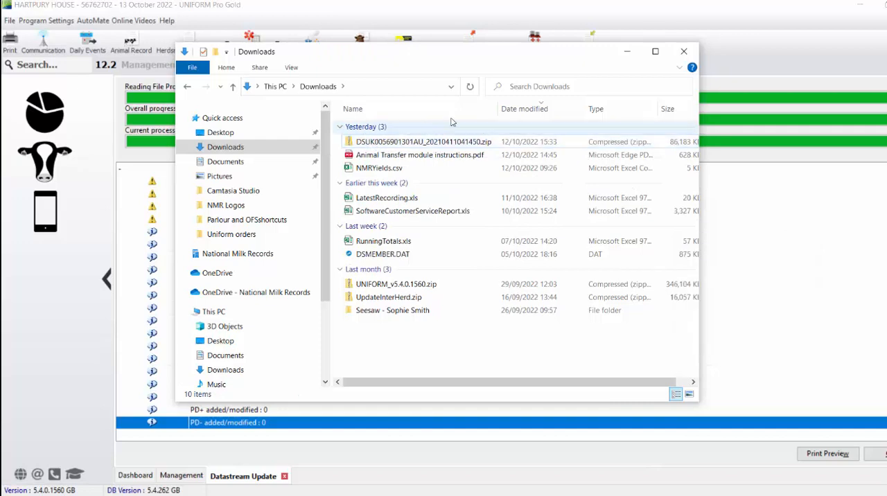
pyautogui.click(684, 51)
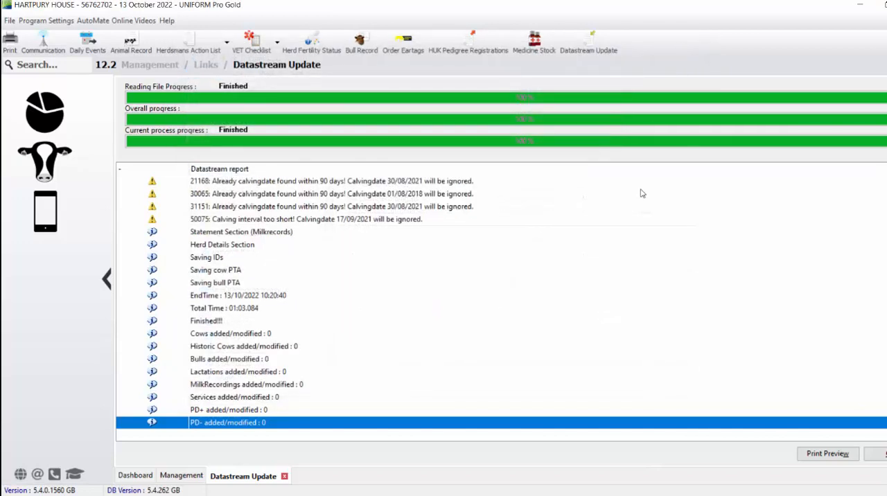